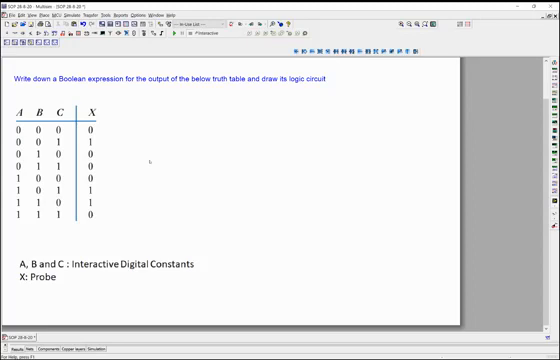
pyautogui.moveTo(150, 161)
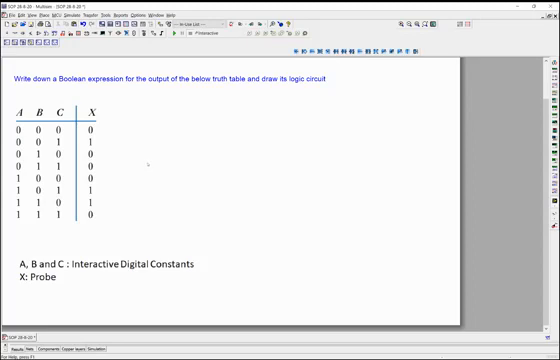
pyautogui.moveTo(145, 160)
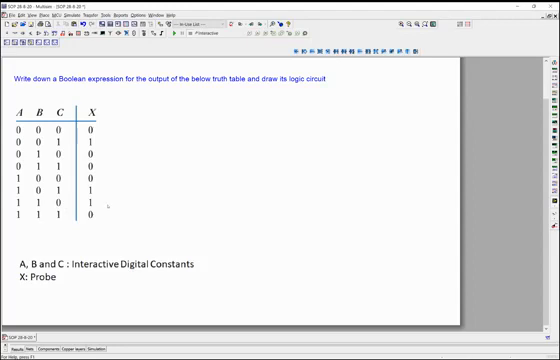
pyautogui.moveTo(108, 205)
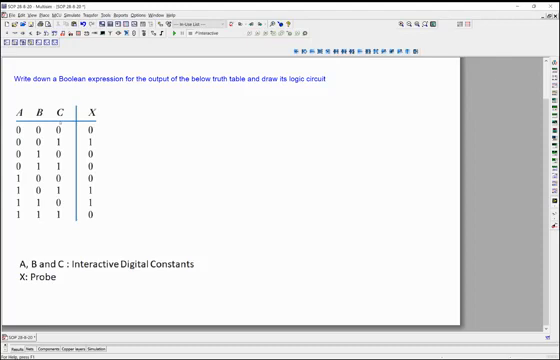
pyautogui.moveTo(55, 120)
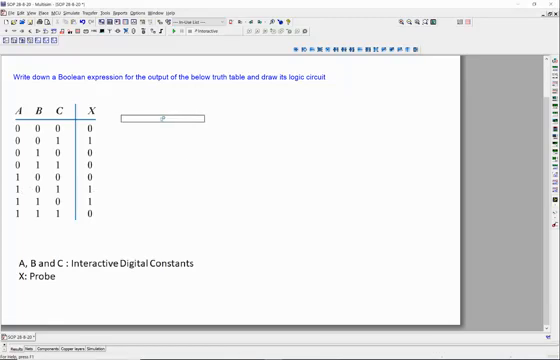
# Annotate the sheet with the text A'B'C+AB'C+ABC' = B'C+ABC' next to the truth table.
pyautogui.write("A'B'C+AB'C+ABC' = B'C+ABC'")
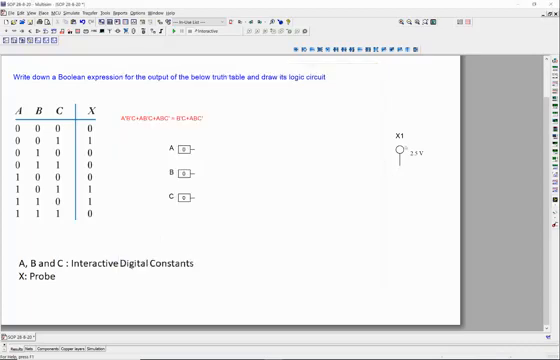
# Change probe X1's RefDes label to X in its properties.
pyautogui.doubleClick(400, 146)
pyautogui.write('prob')
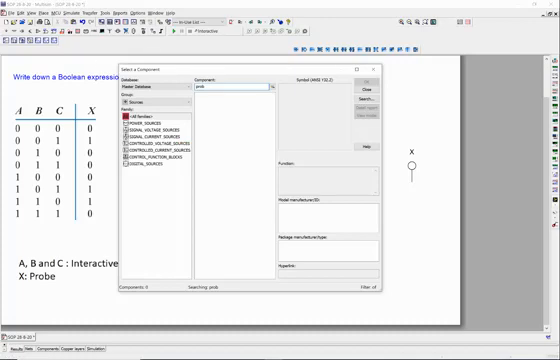
# Search the component library for 'and' and place the gate on the sheet.
pyautogui.write('and')
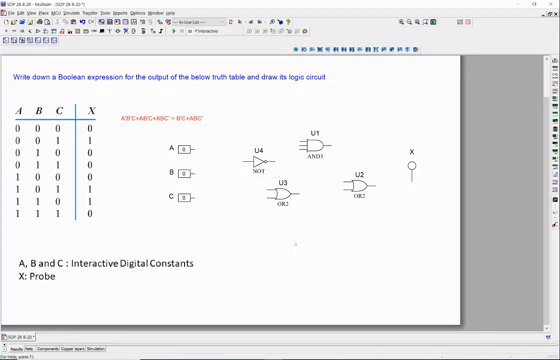
pyautogui.click(320, 232)
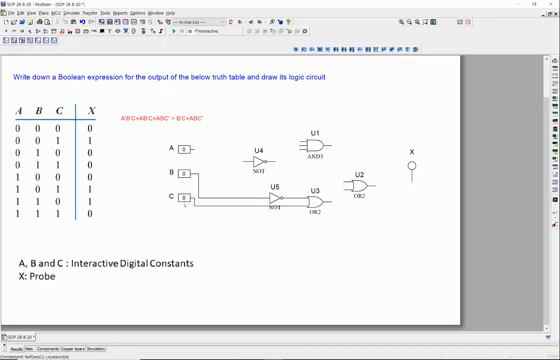
# Draw a wire from one gate's output to another gate's input.
pyautogui.click(186, 206)
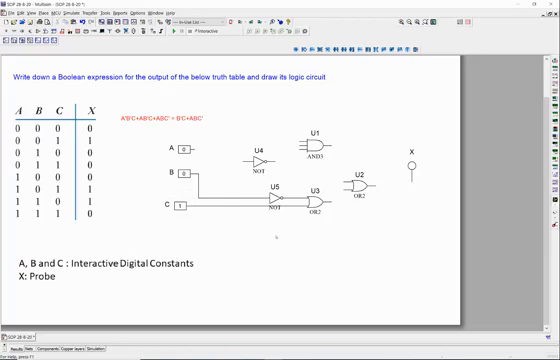
pyautogui.click(275, 187)
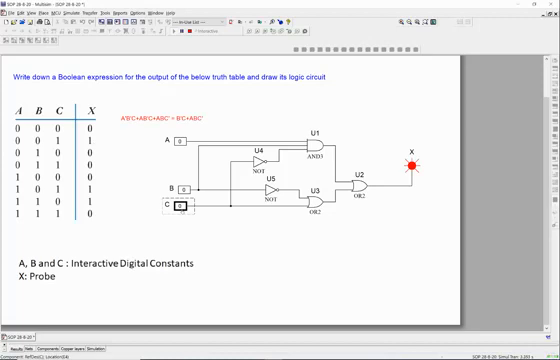
# Toggle constant C during simulation to test probe X's response.
pyautogui.click(185, 207)
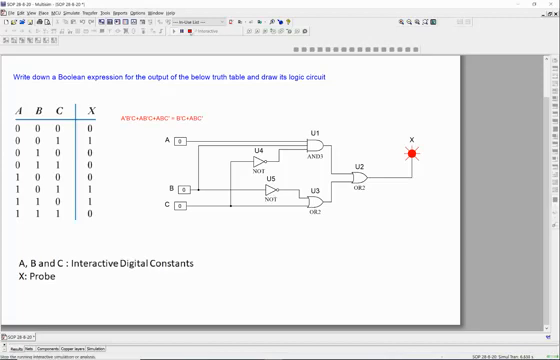
# Stop the simulation and place the AND2 gate found by searching 'and'.
pyautogui.click(326, 203)
pyautogui.write('not')
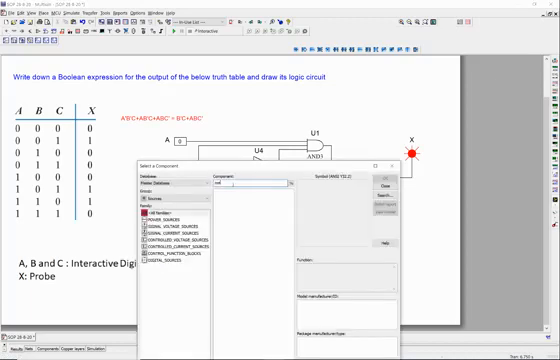
pyautogui.write('and')
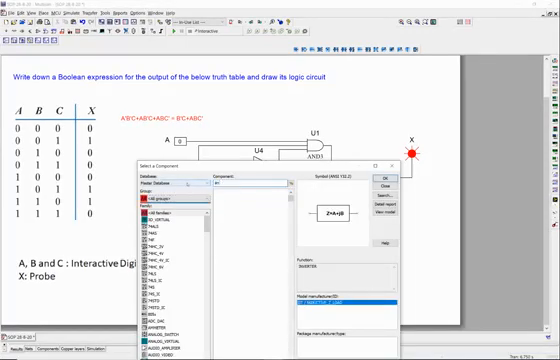
pyautogui.click(382, 172)
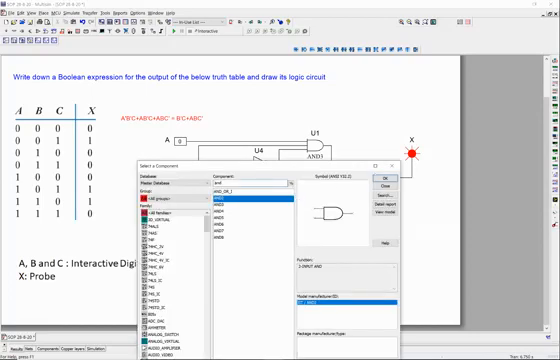
pyautogui.click(408, 187)
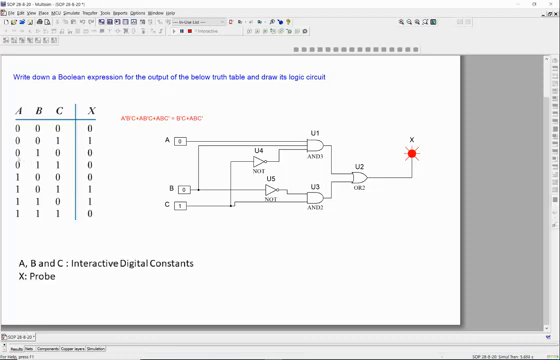
# Set input A to 1 with B at 0 and C at 1, leaving probe X unlit.
pyautogui.click(185, 186)
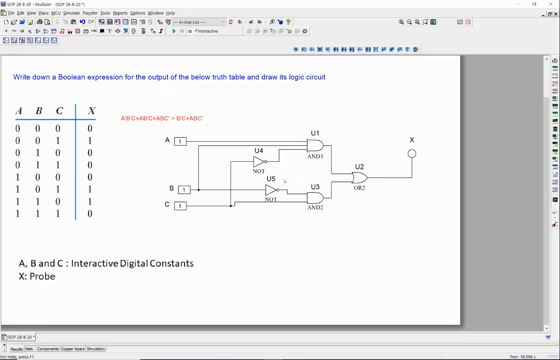
pyautogui.moveTo(280, 178)
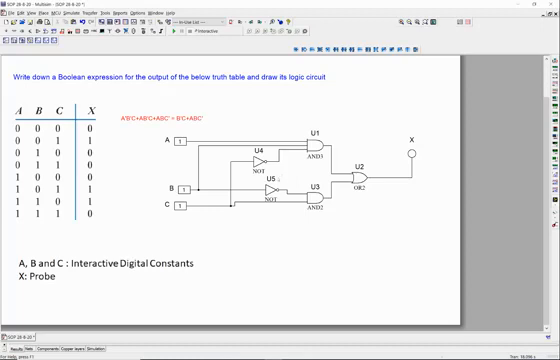